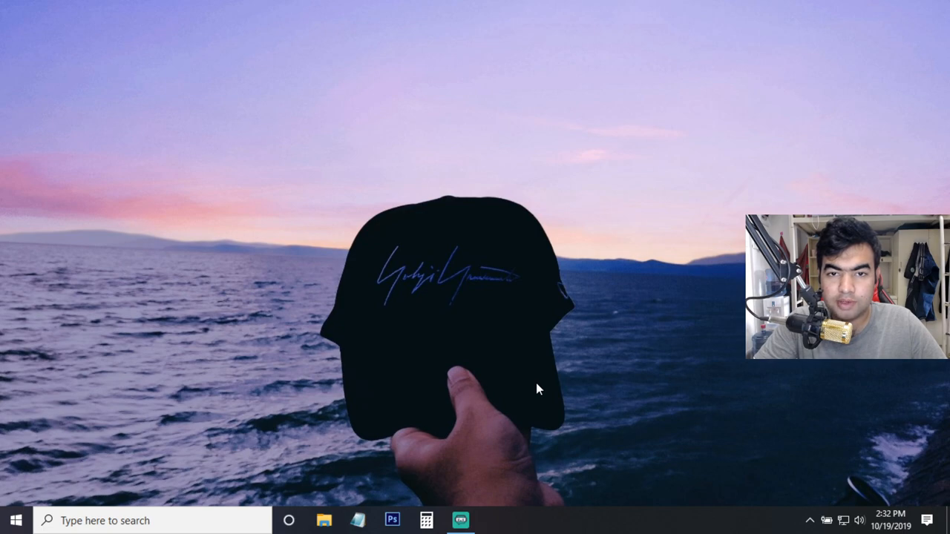
pyautogui.moveTo(481, 265)
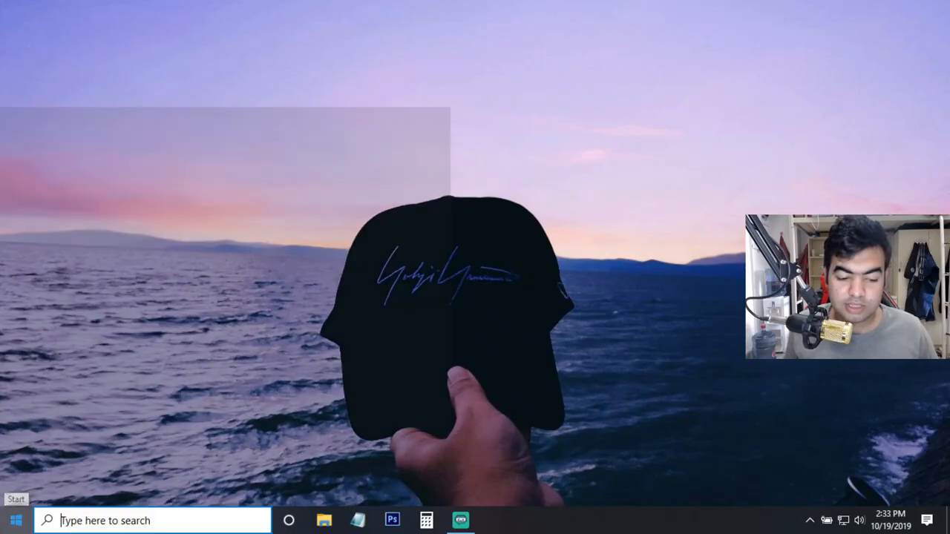
# - Search Start for 'cast' to surface 'Connect to a wireless display' as best match
pyautogui.click(15, 519)
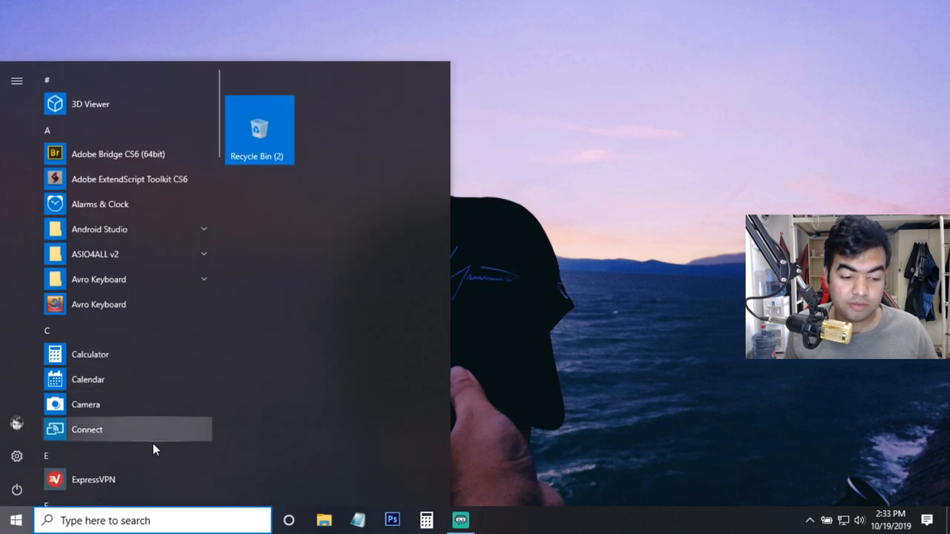
pyautogui.moveTo(137, 479)
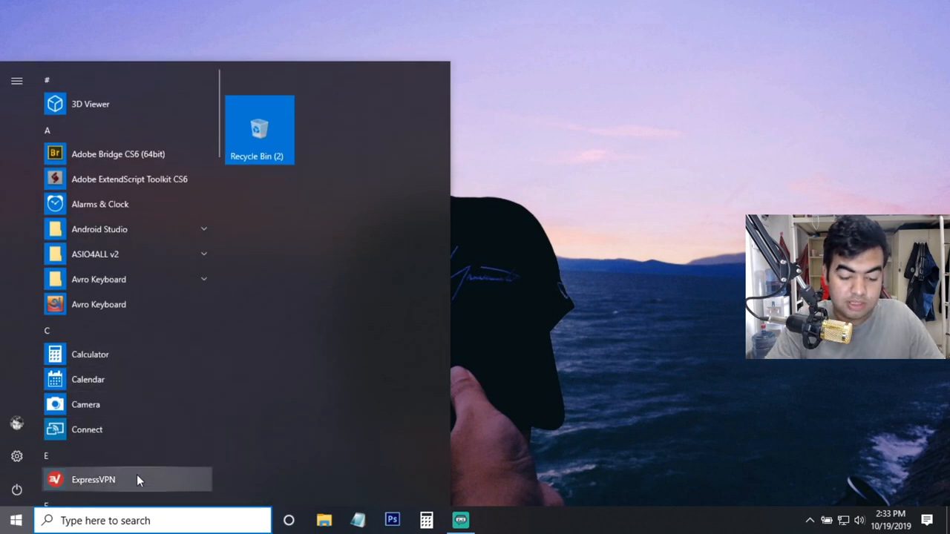
pyautogui.write('cast')
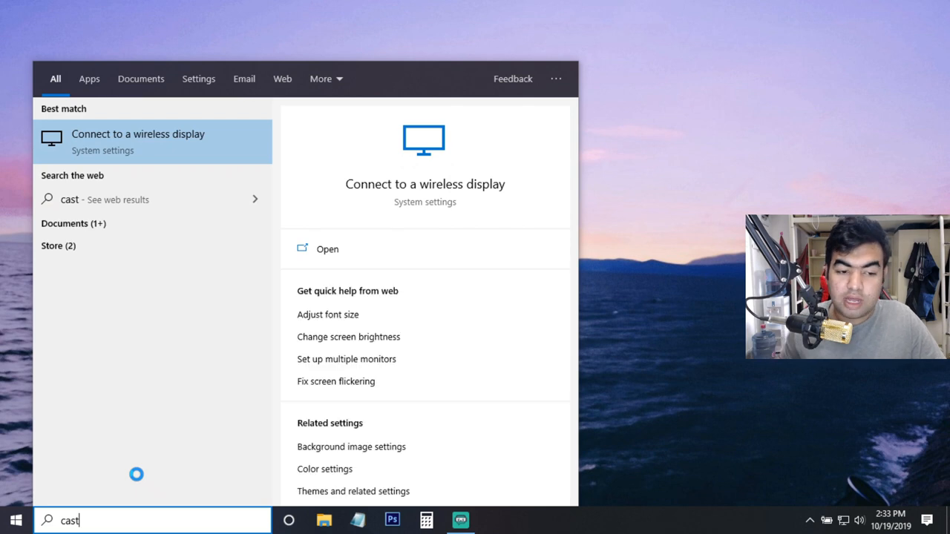
pyautogui.moveTo(208, 148)
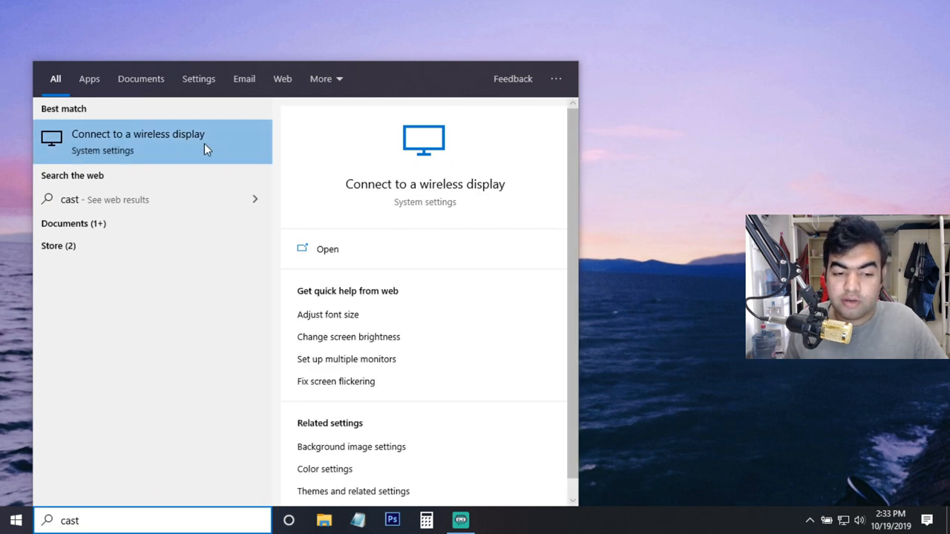
pyautogui.moveTo(323, 250)
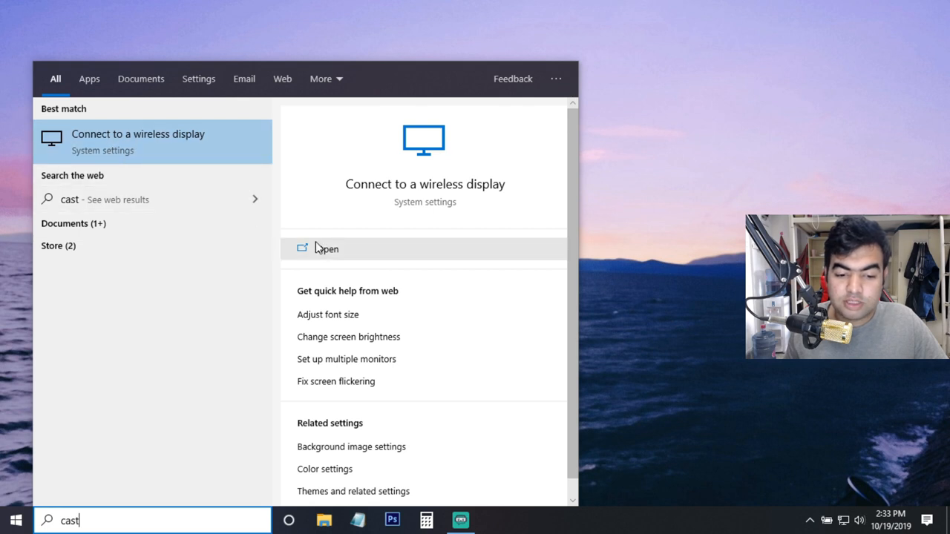
# - Reach the Display page's Multiple displays section and briefly scan for wireless displays via Connect
pyautogui.click(326, 248)
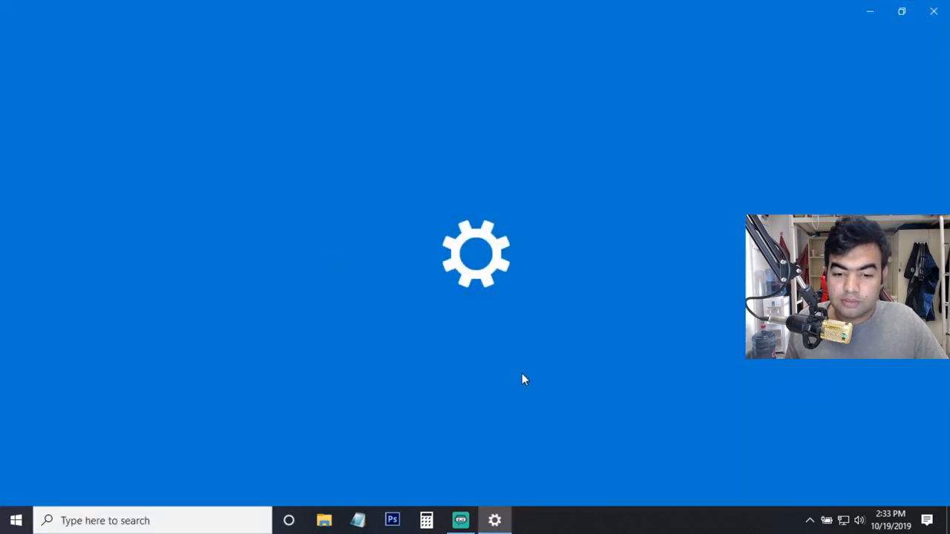
pyautogui.click(494, 520)
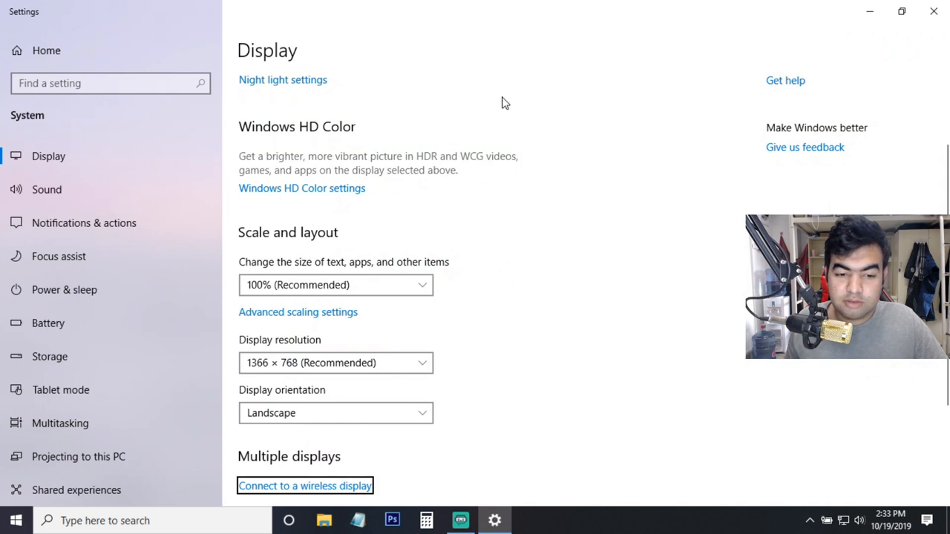
pyautogui.scroll(-3)
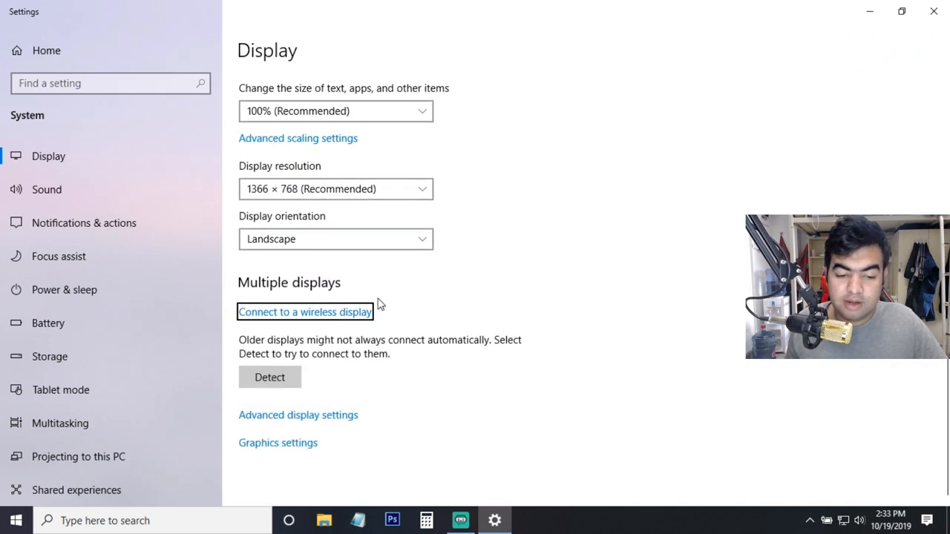
pyautogui.moveTo(324, 324)
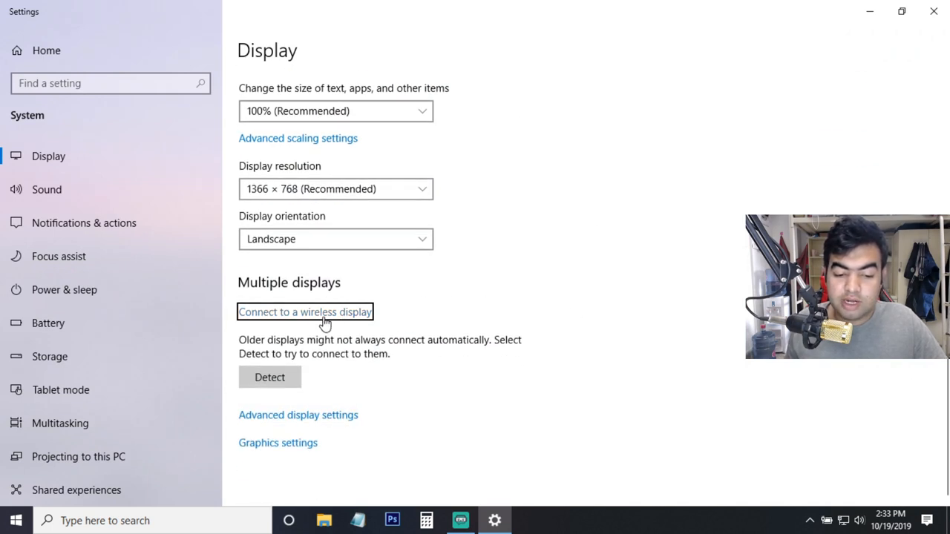
pyautogui.click(305, 312)
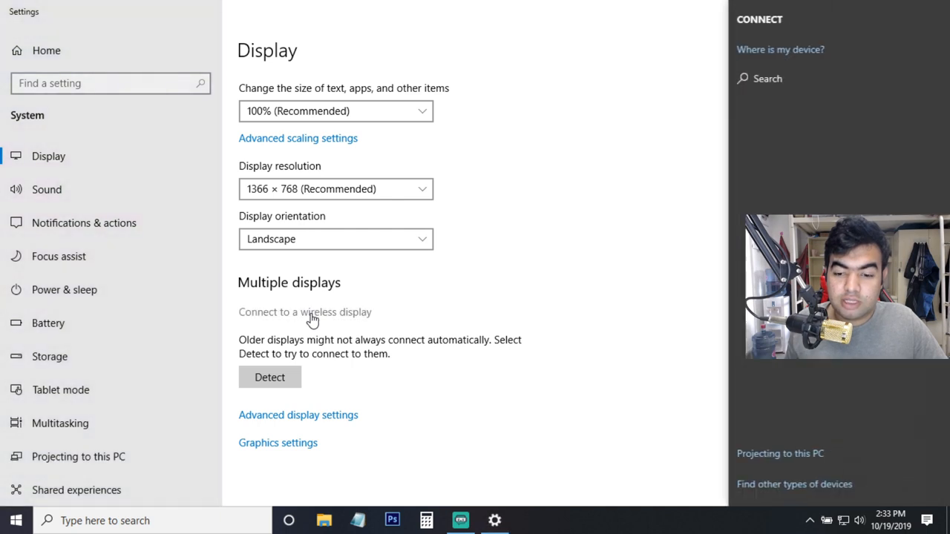
pyautogui.click(304, 312)
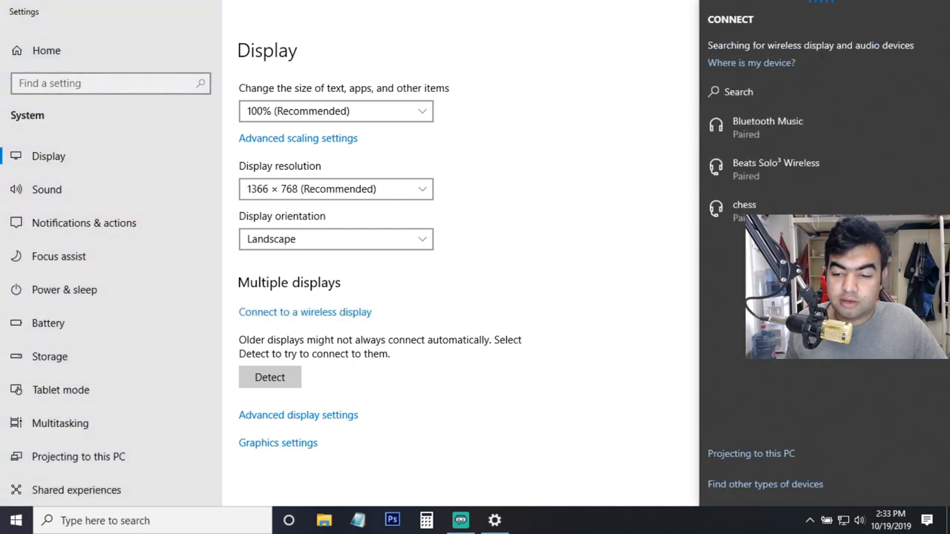
pyautogui.moveTo(852, 460)
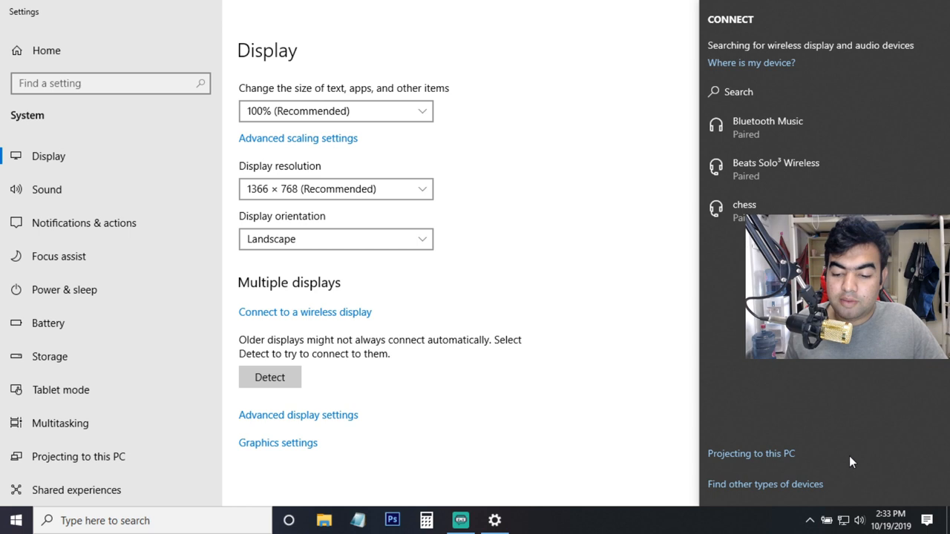
pyautogui.moveTo(750, 454)
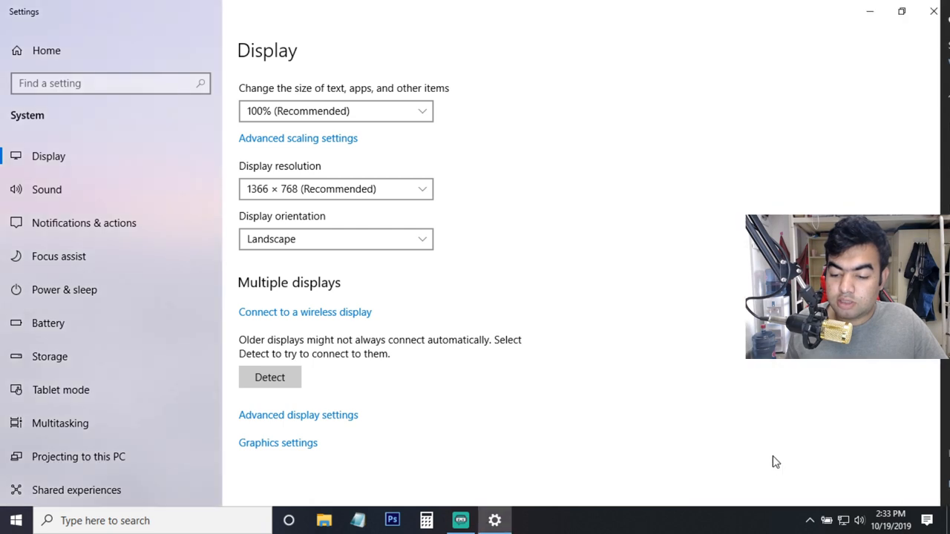
# - Switch to the 'Projecting to this PC' page in the System sidebar
pyautogui.click(77, 457)
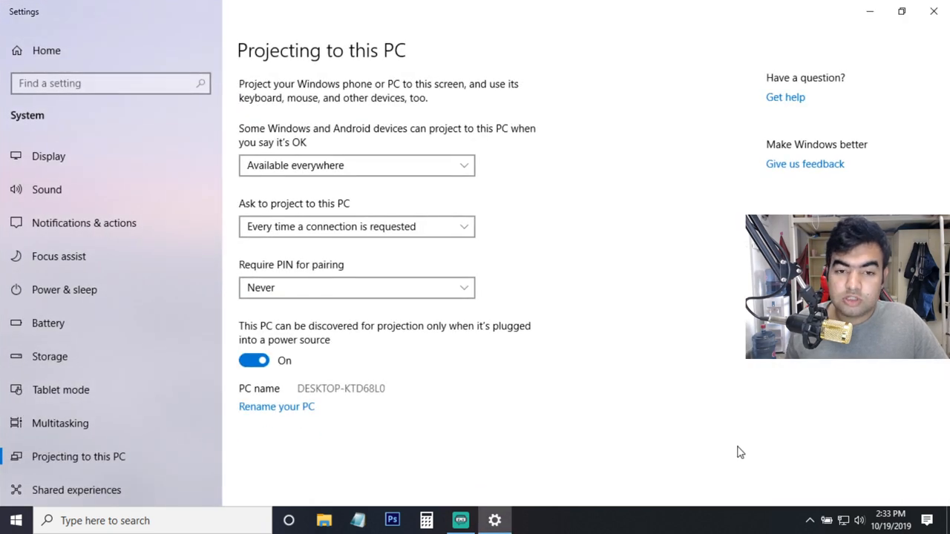
pyautogui.moveTo(531, 267)
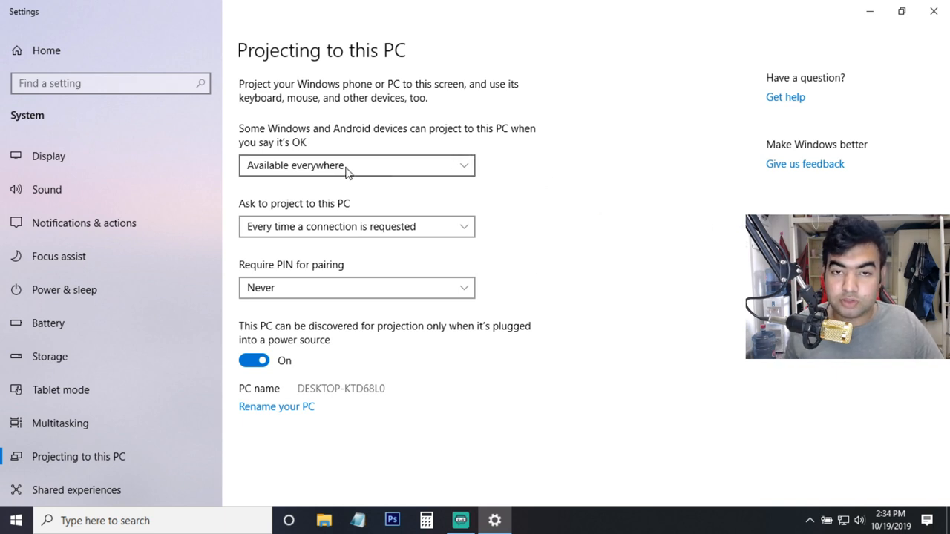
pyautogui.click(356, 165)
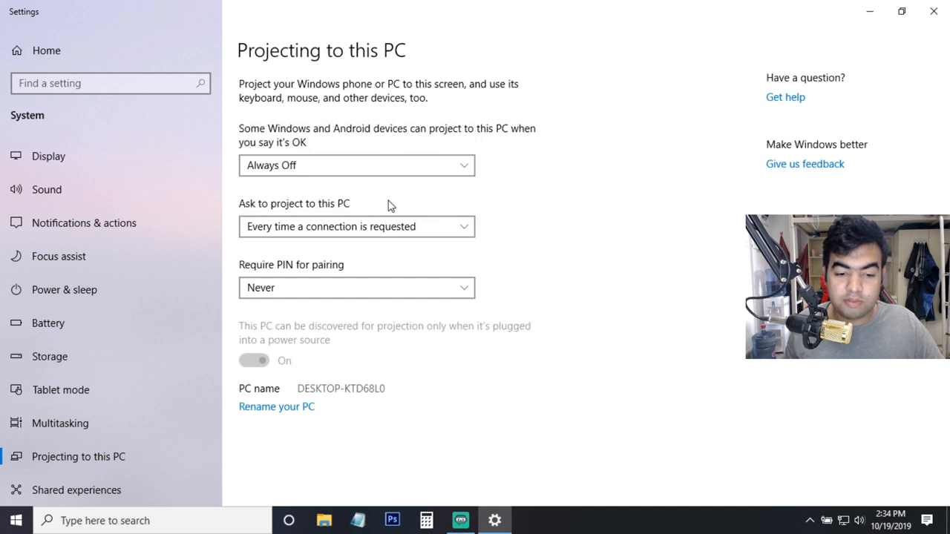
pyautogui.moveTo(338, 178)
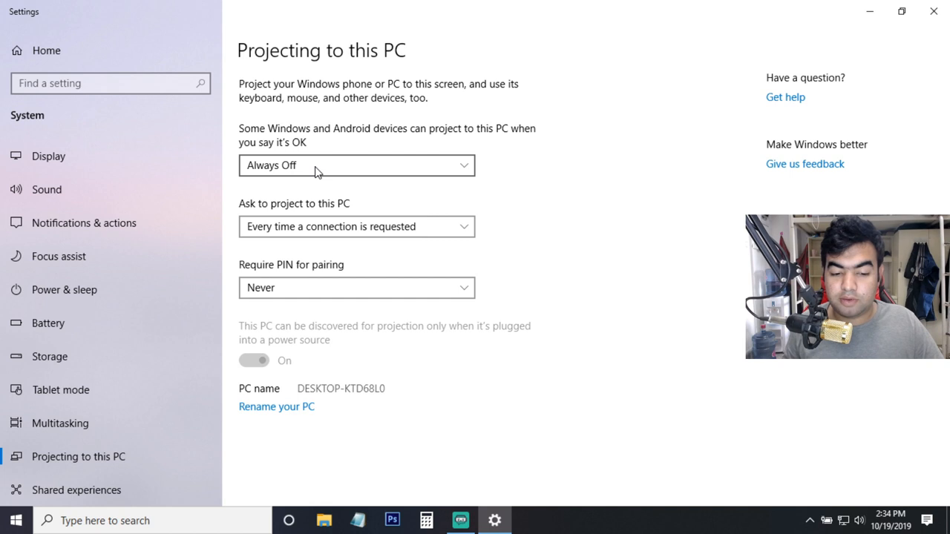
pyautogui.moveTo(638, 214)
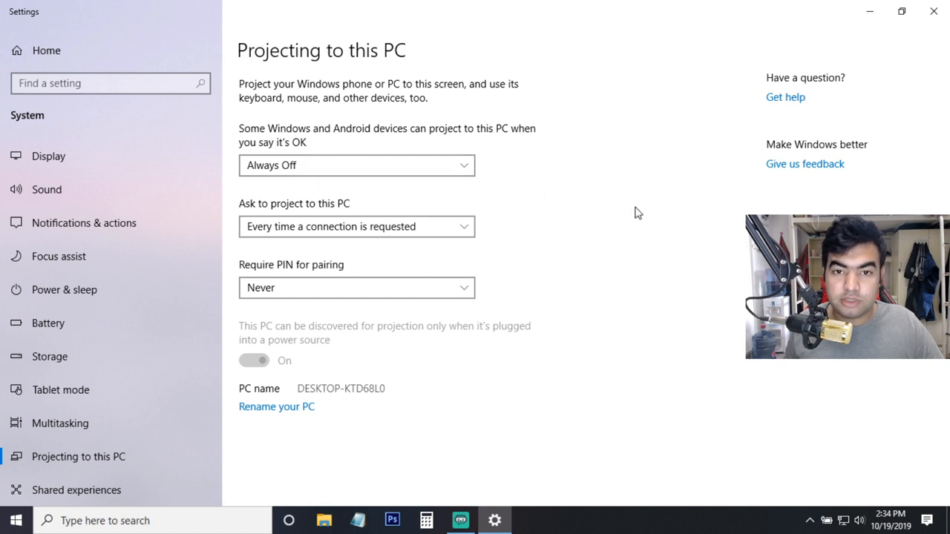
pyautogui.click(356, 164)
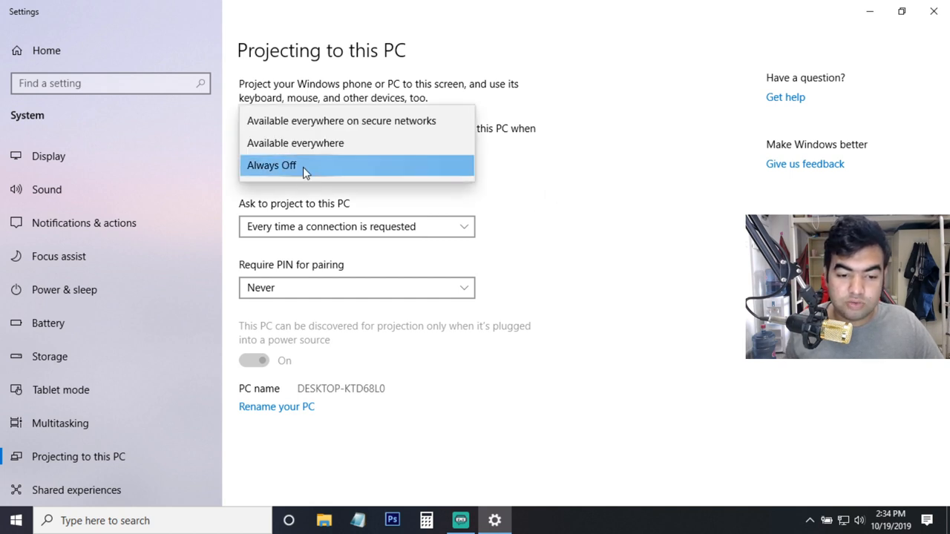
pyautogui.click(295, 143)
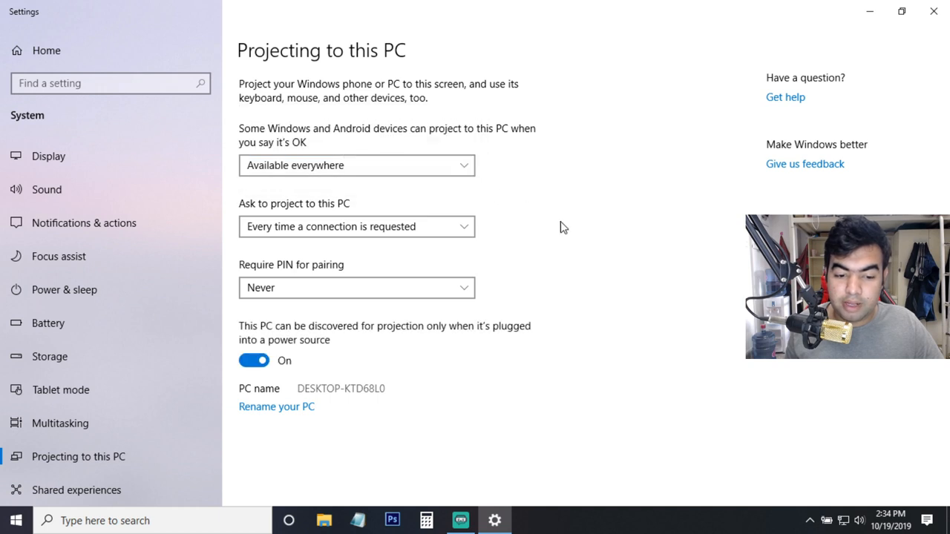
pyautogui.moveTo(280, 213)
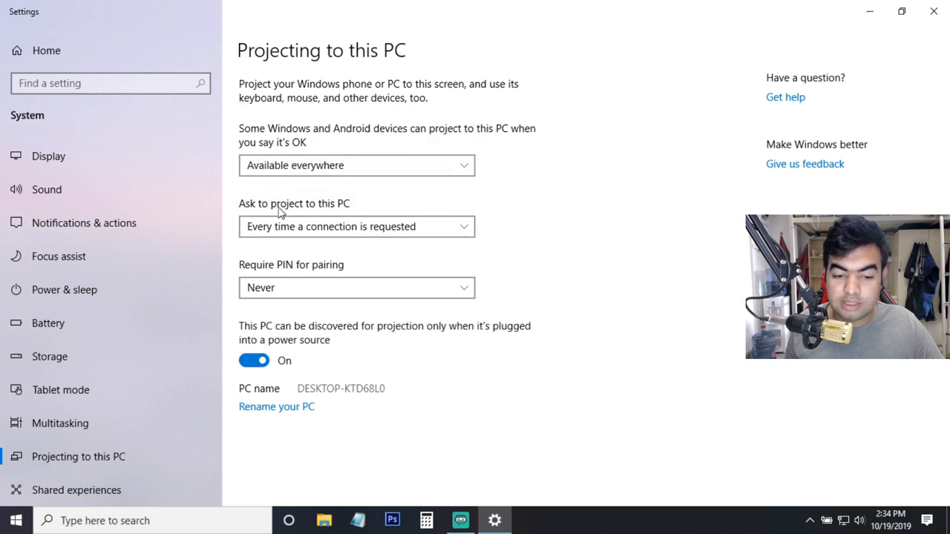
pyautogui.moveTo(356, 225)
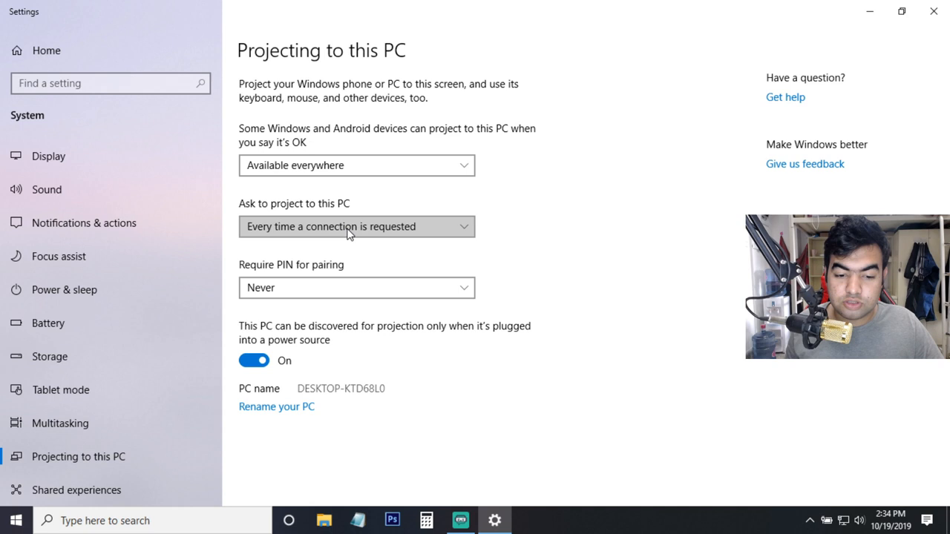
pyautogui.click(356, 225)
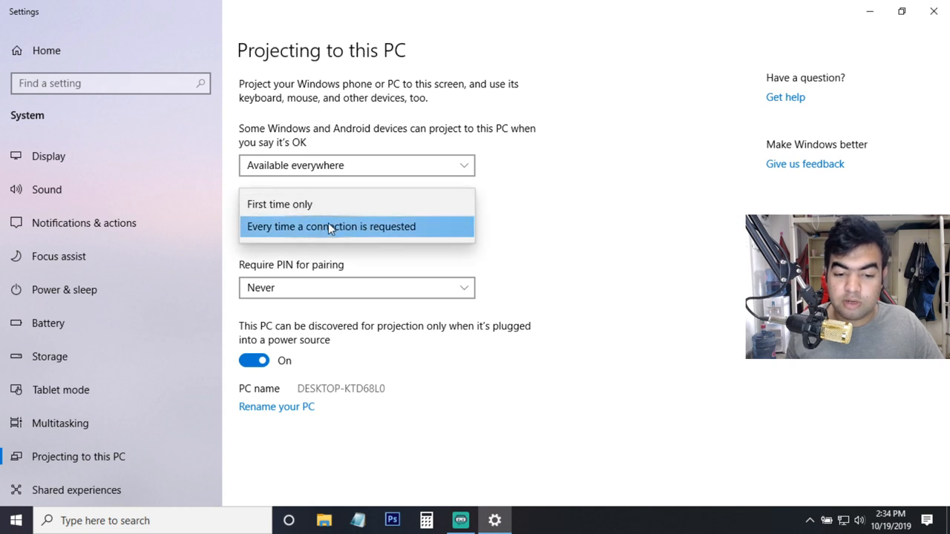
pyautogui.click(331, 225)
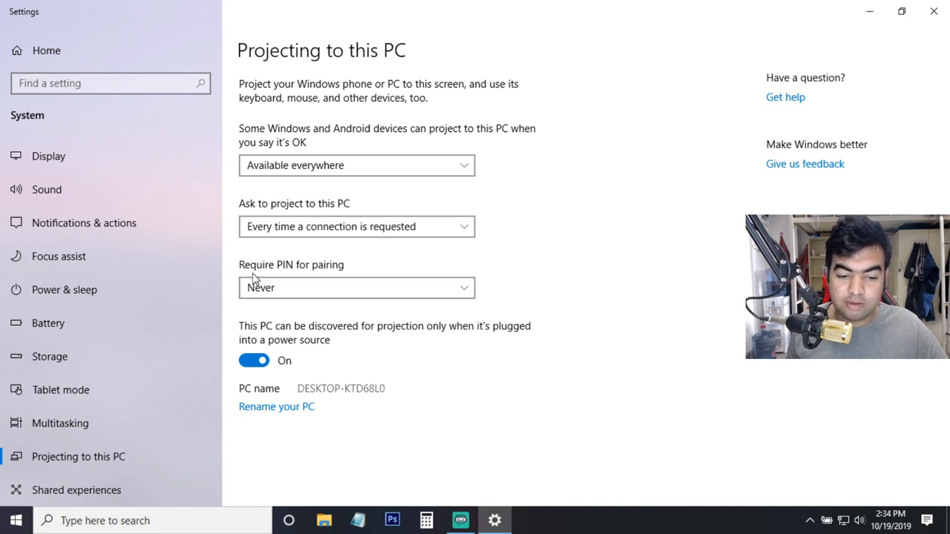
pyautogui.click(356, 288)
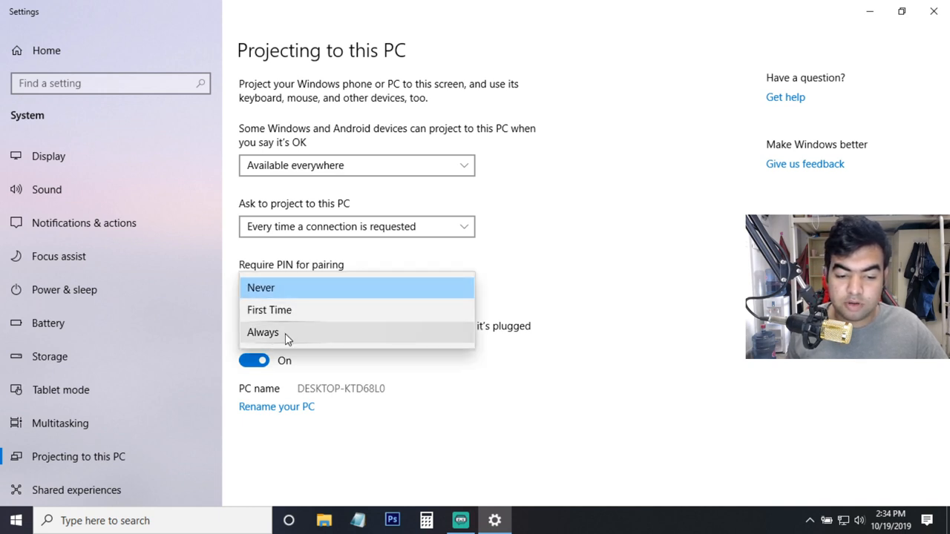
pyautogui.moveTo(304, 288)
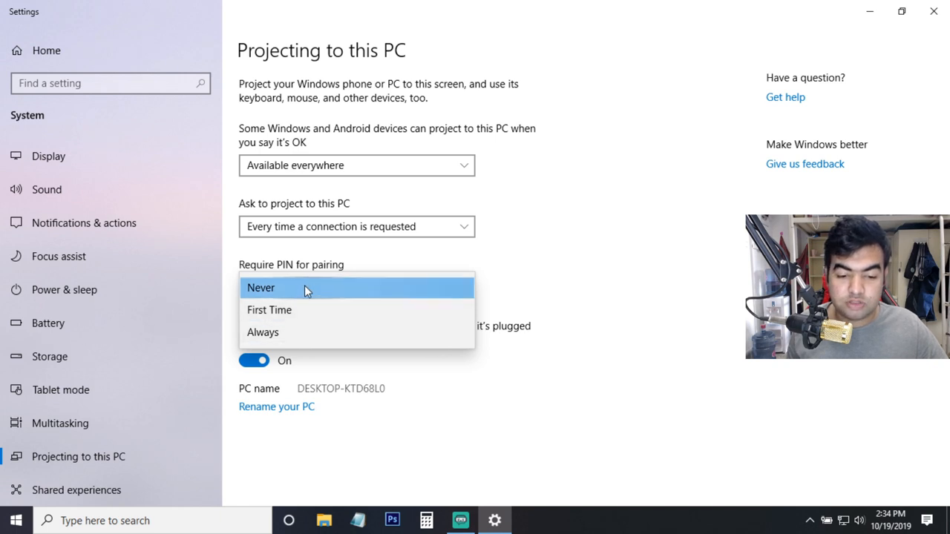
pyautogui.click(261, 288)
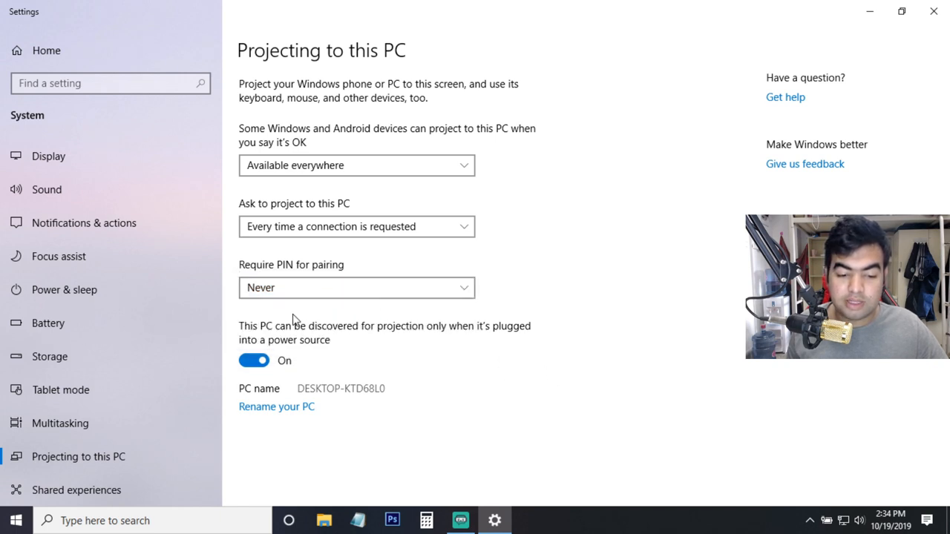
pyautogui.moveTo(414, 336)
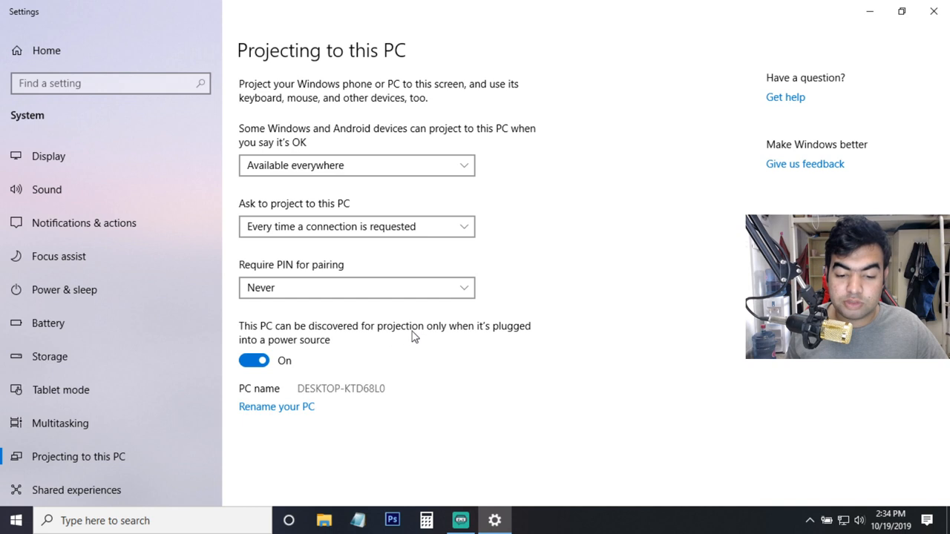
pyautogui.moveTo(522, 343)
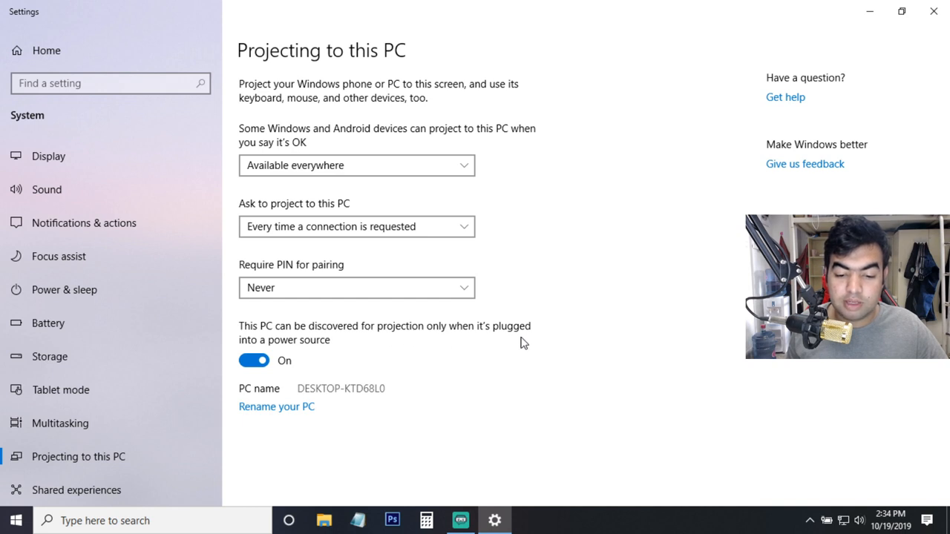
pyautogui.moveTo(314, 353)
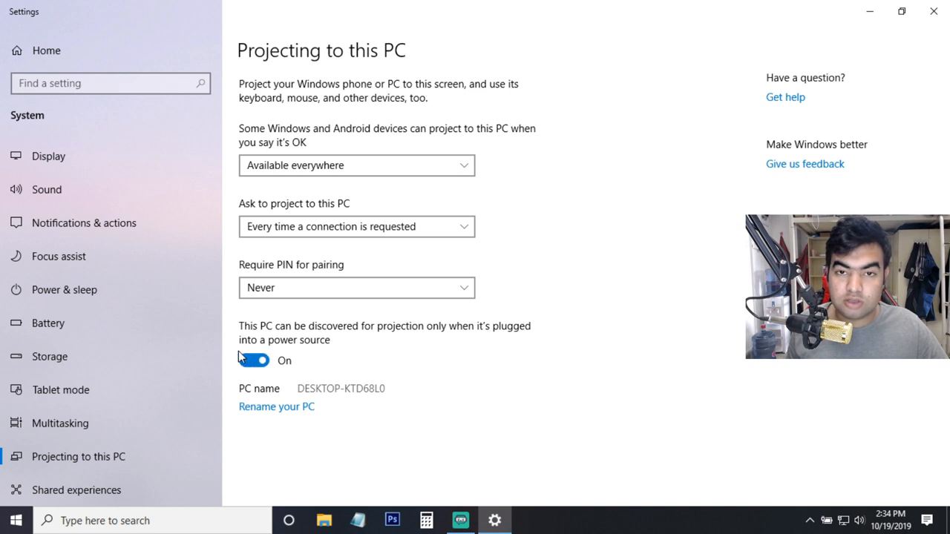
pyautogui.moveTo(308, 400)
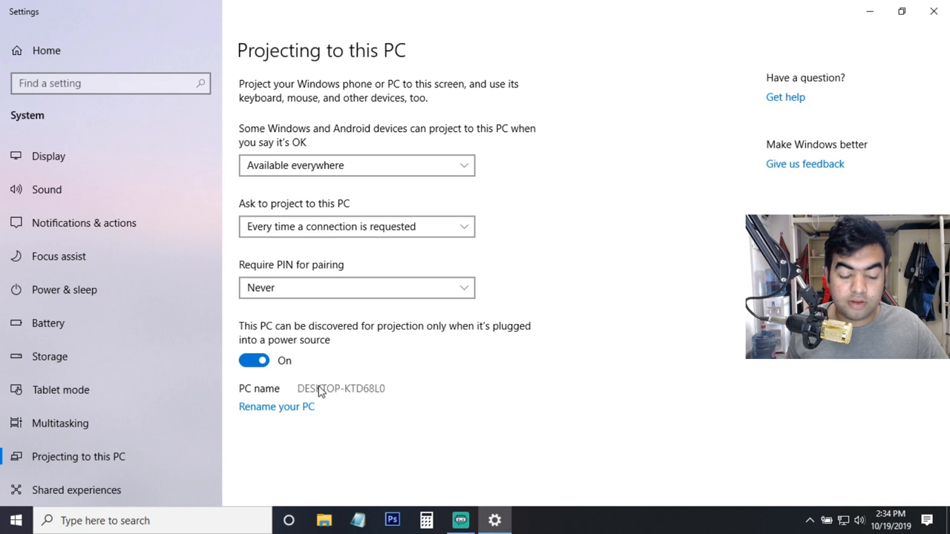
pyautogui.moveTo(332, 265)
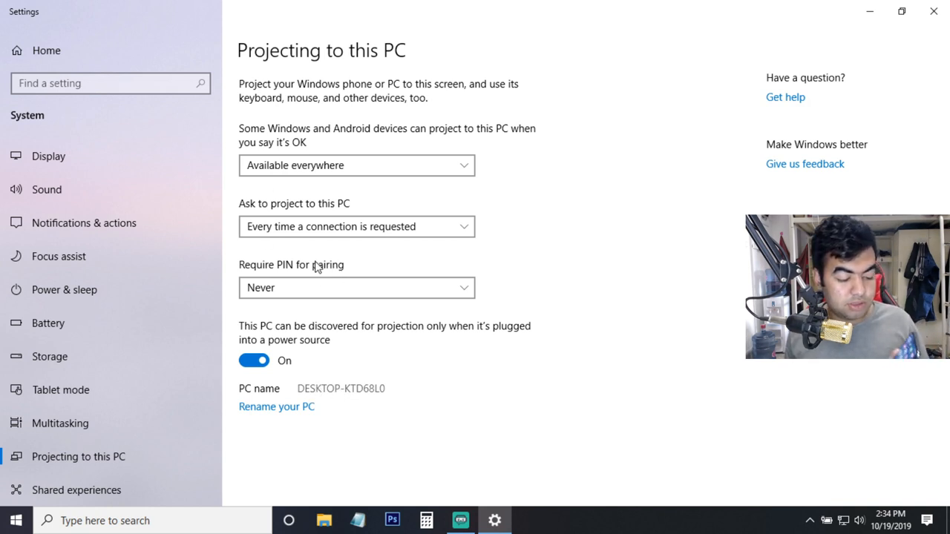
pyautogui.moveTo(300, 258)
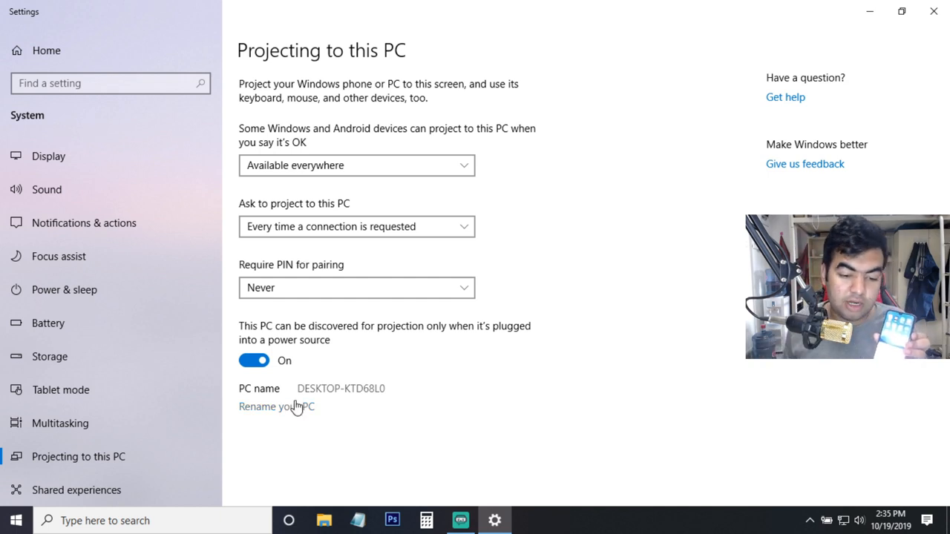
pyautogui.moveTo(380, 439)
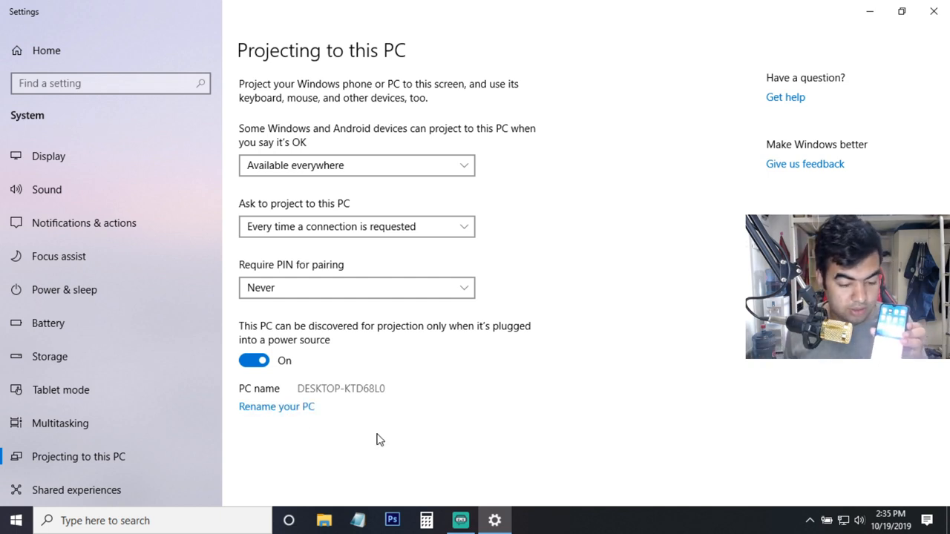
pyautogui.moveTo(290, 408)
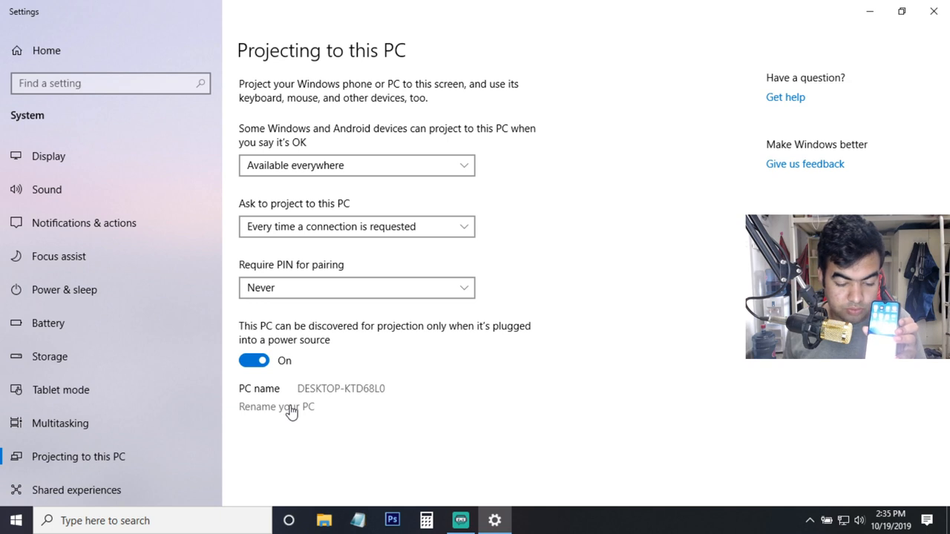
pyautogui.moveTo(330, 404)
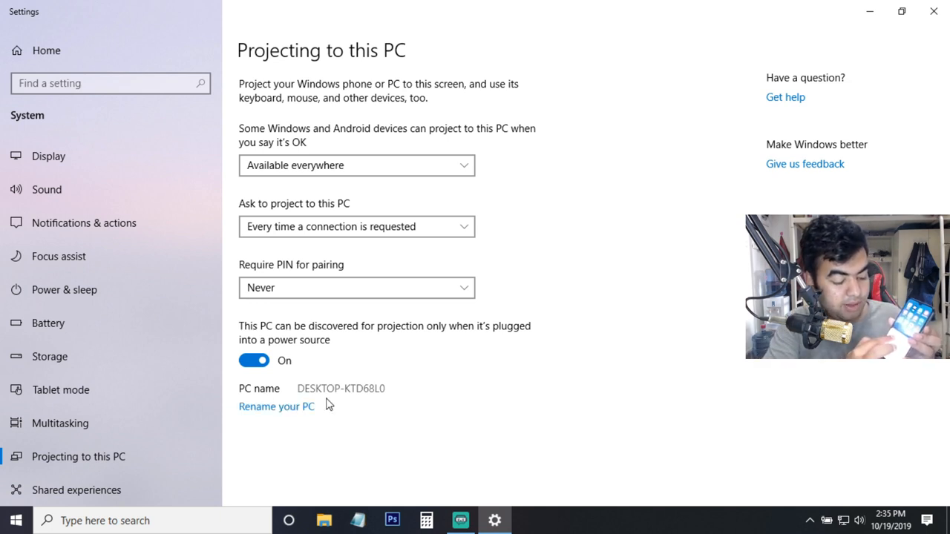
pyautogui.moveTo(341, 400)
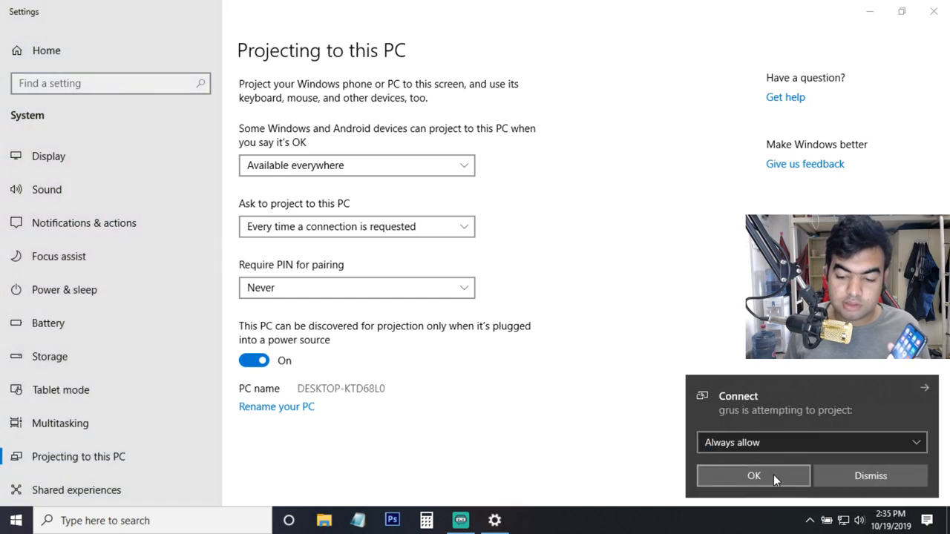
# - Accept the phone's projection request with 'Always allow' kept selected
pyautogui.click(754, 475)
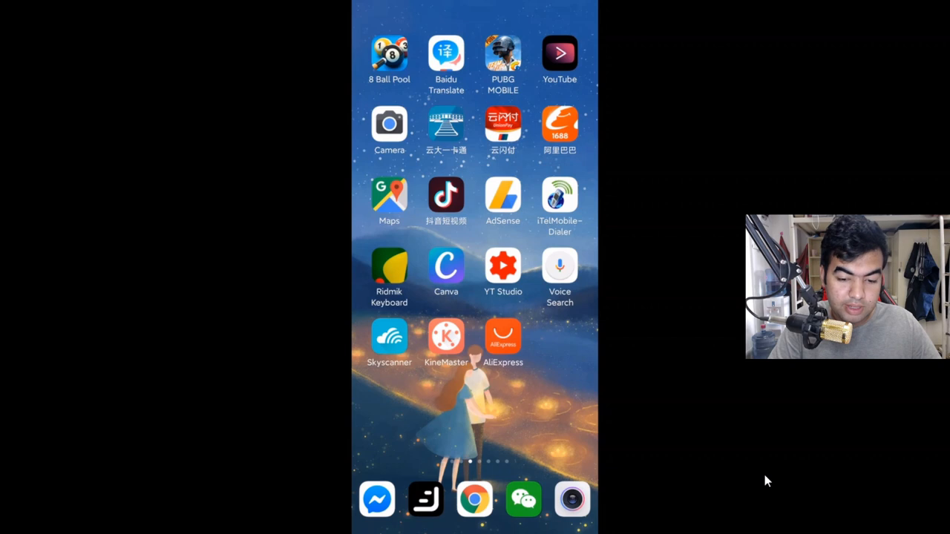
# - Swipe left through several of the mirrored phone's home screen pages
pyautogui.hscroll(-3)
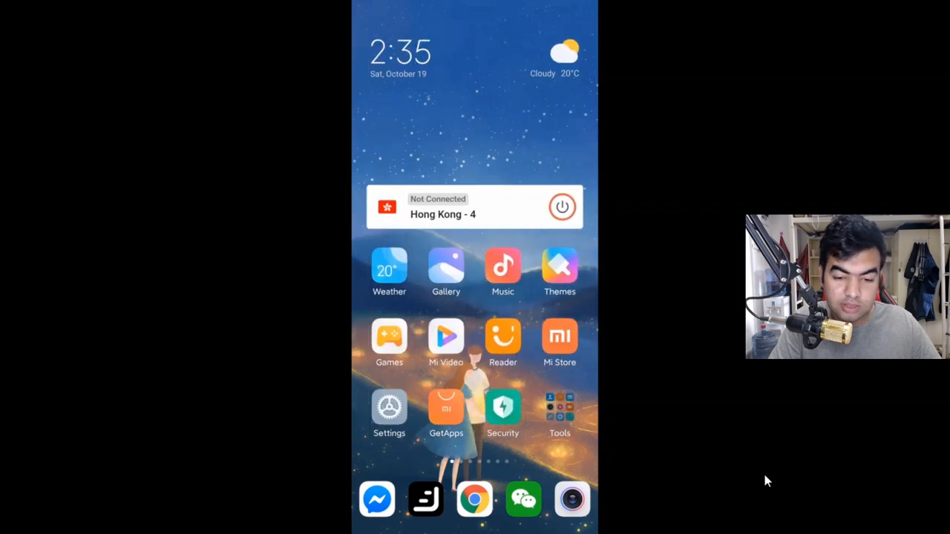
pyautogui.hscroll(-3)
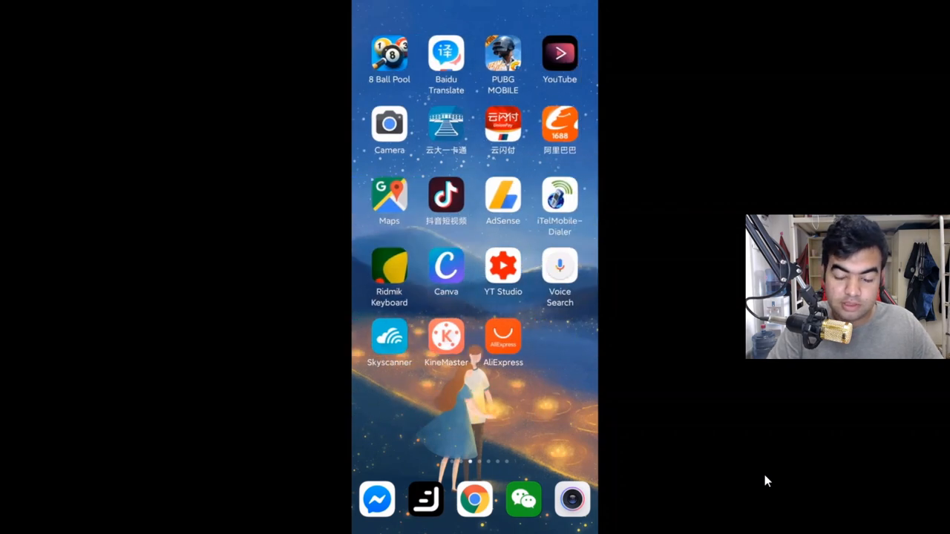
pyautogui.hscroll(-3)
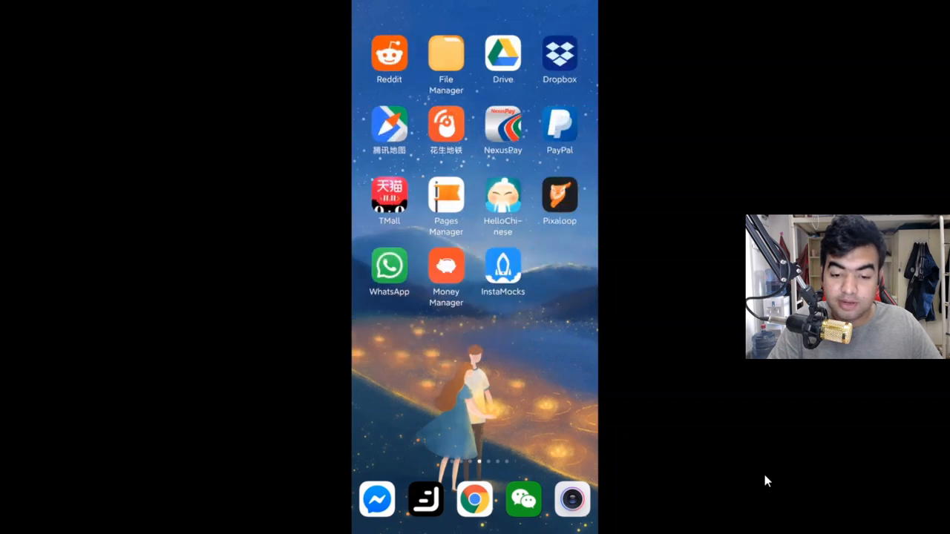
pyautogui.hscroll(-3)
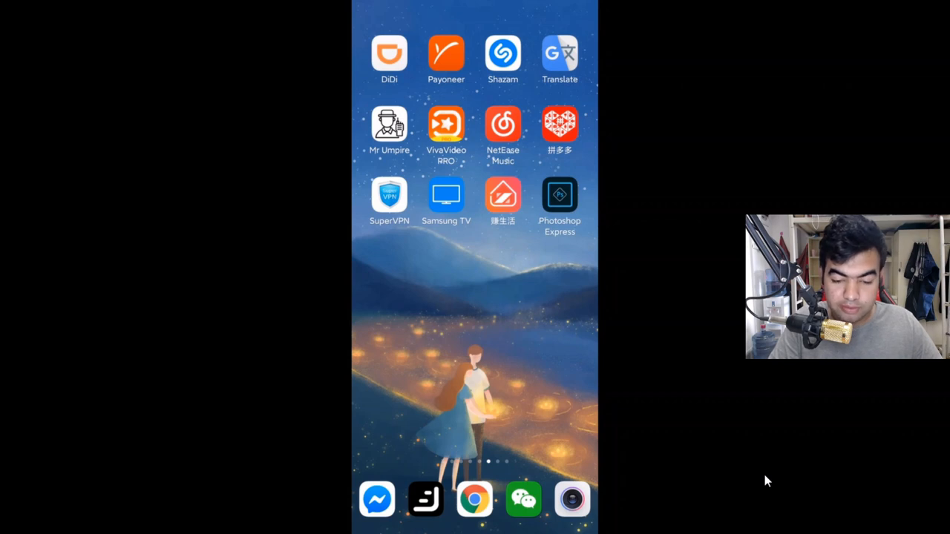
pyautogui.hscroll(-3)
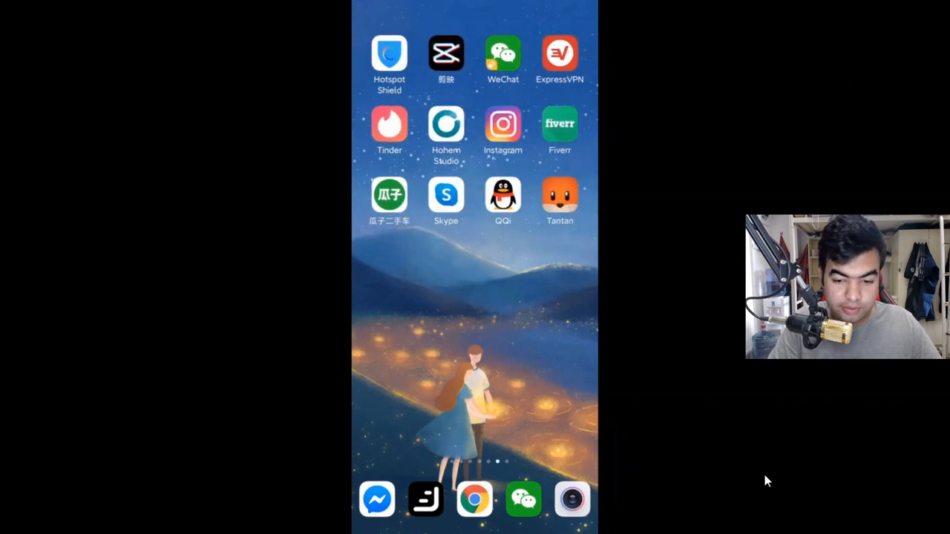
pyautogui.hscroll(-3)
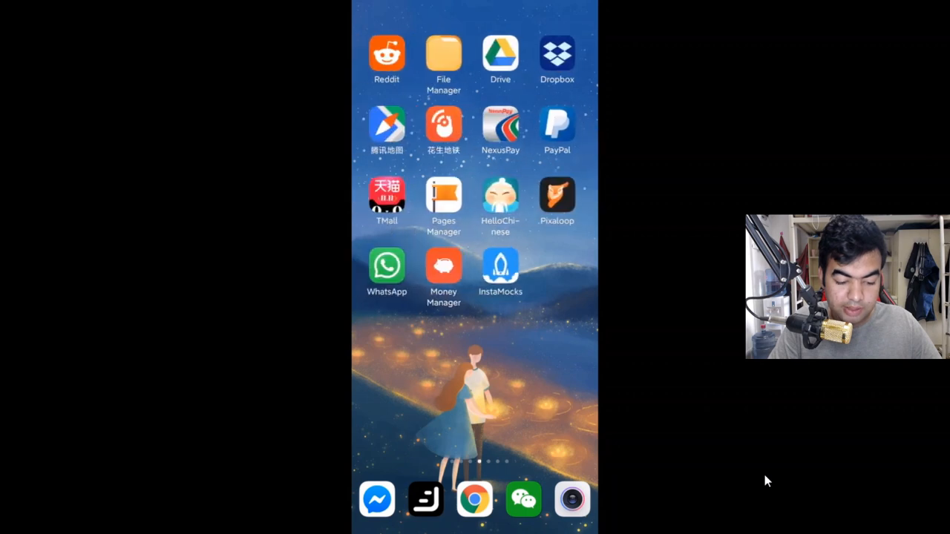